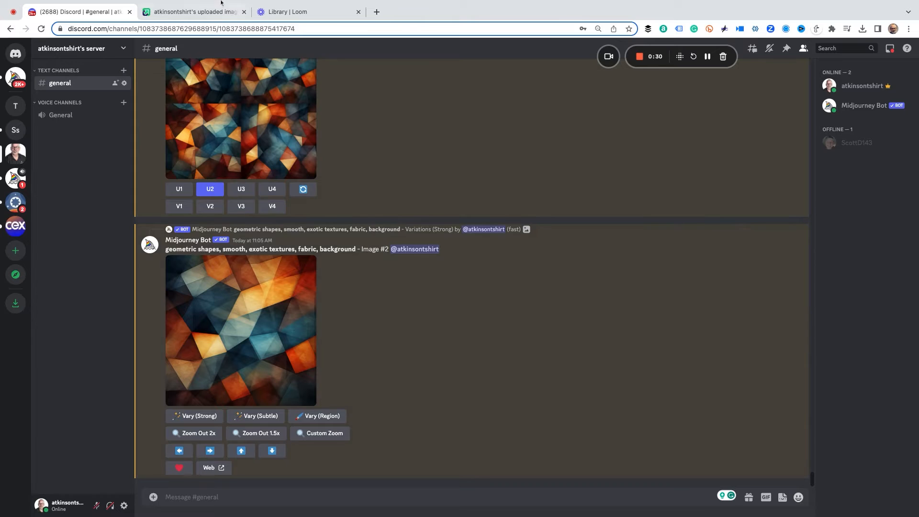
Step: Open the BOY SKETCH image on Imgur and copy its direct .png link
{"action": "left_click", "coordinate": [194, 11]}
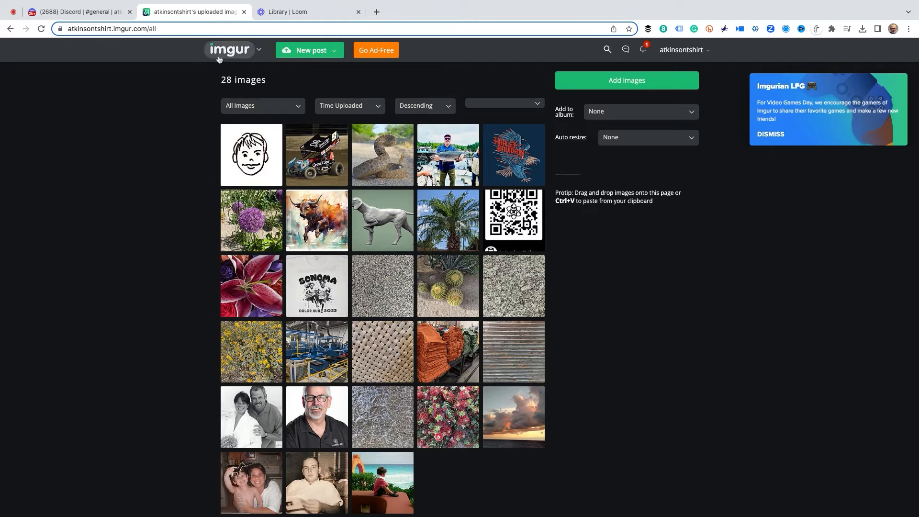
{"action": "left_click", "coordinate": [251, 154]}
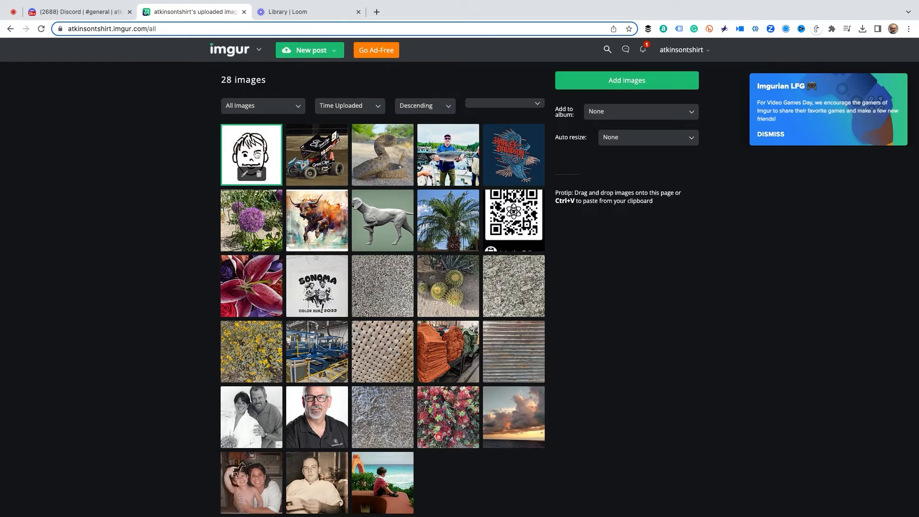
{"action": "left_click", "coordinate": [251, 155]}
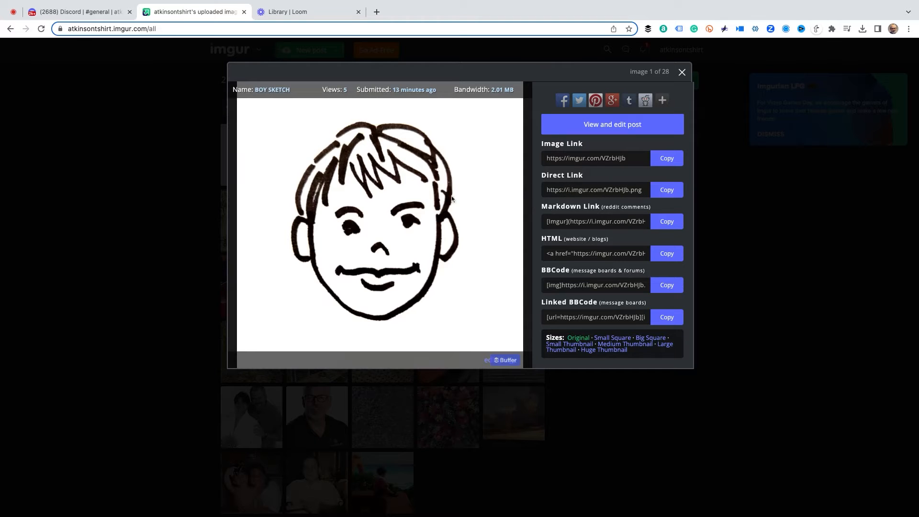
{"action": "mouse_move", "coordinate": [420, 203]}
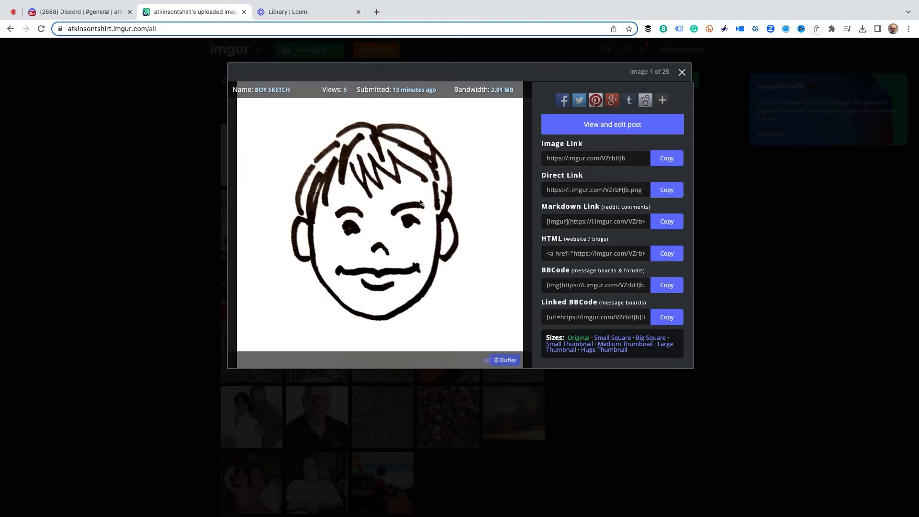
{"action": "mouse_move", "coordinate": [462, 188]}
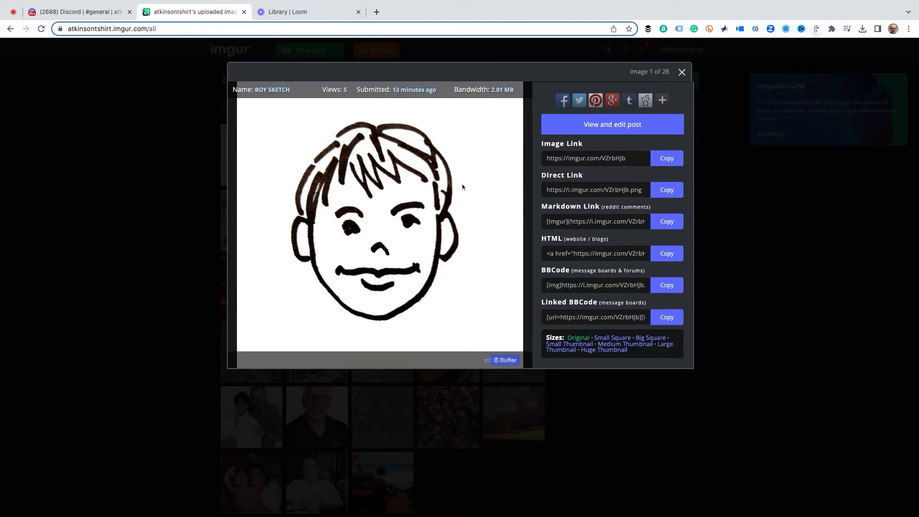
{"action": "mouse_move", "coordinate": [469, 184]}
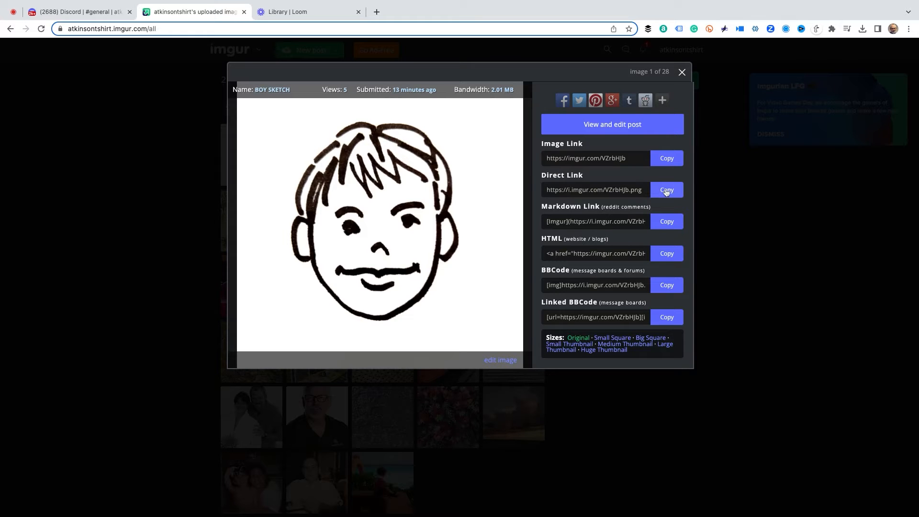
{"action": "left_click", "coordinate": [665, 190]}
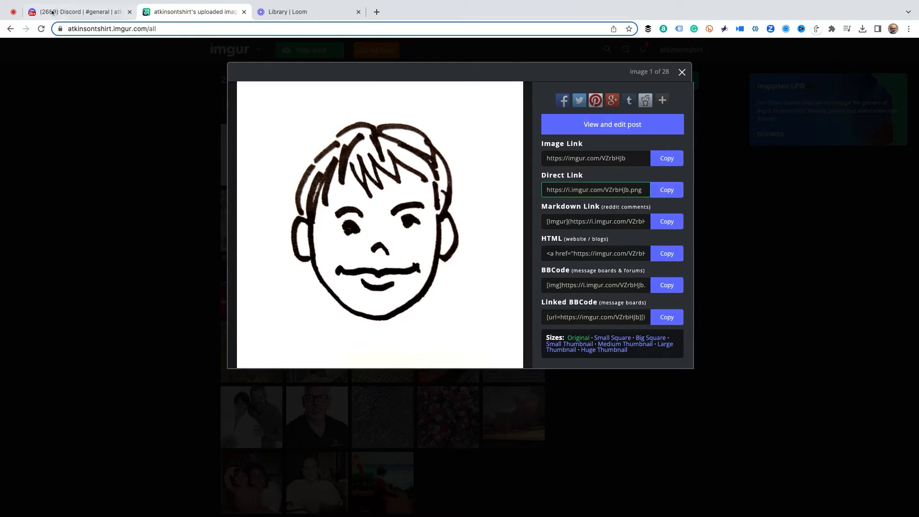
{"action": "left_click", "coordinate": [79, 12]}
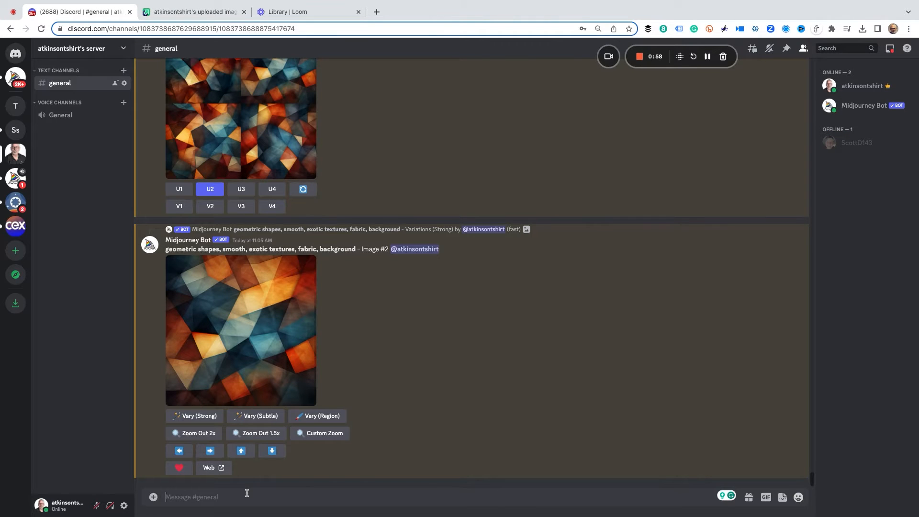
{"action": "type", "text": "/imagin"}
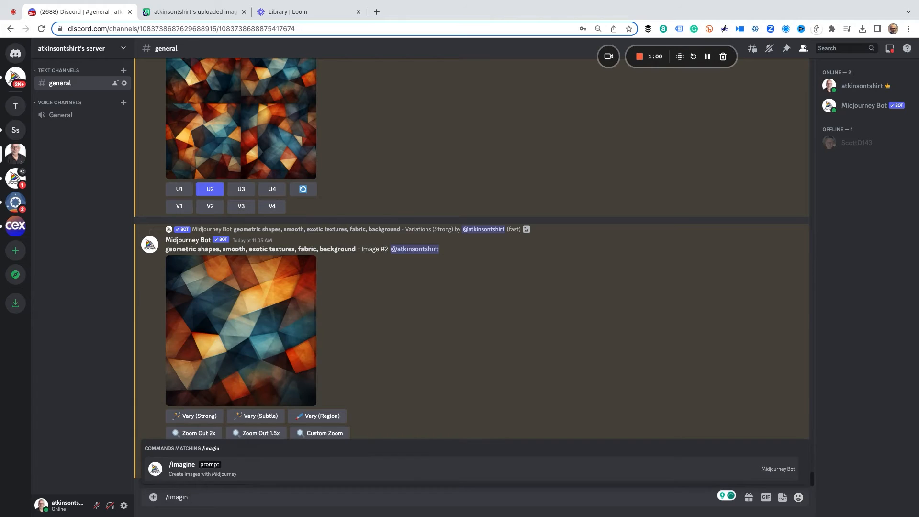
{"action": "left_click", "coordinate": [182, 468]}
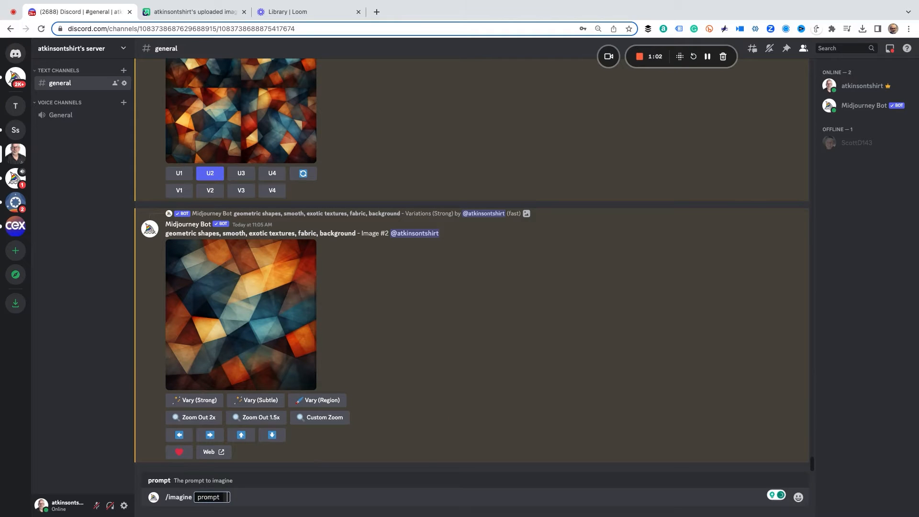
{"action": "type", "text": "https://i.imgur.com/VZrbHJb.png,"}
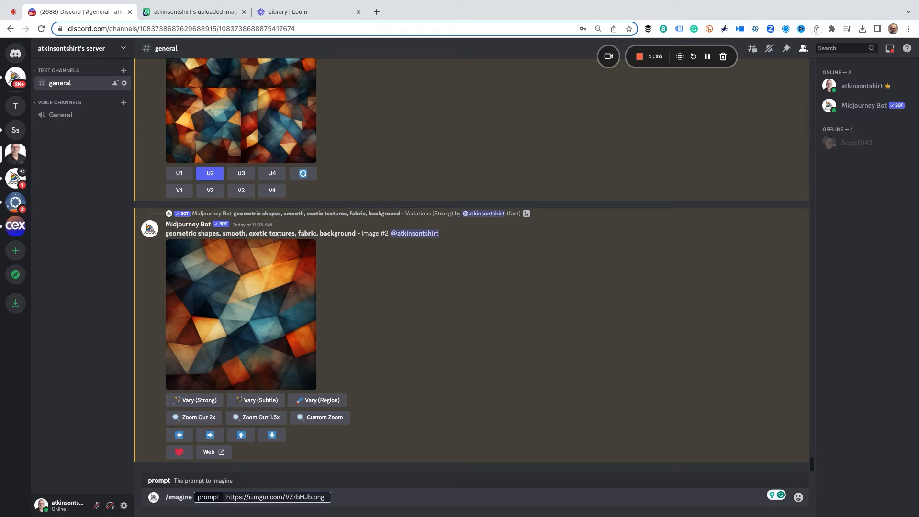
Step: Add 'boy, natural lighting, natural features, global illumination' after the image link
{"action": "type", "text": "boy, natura"}
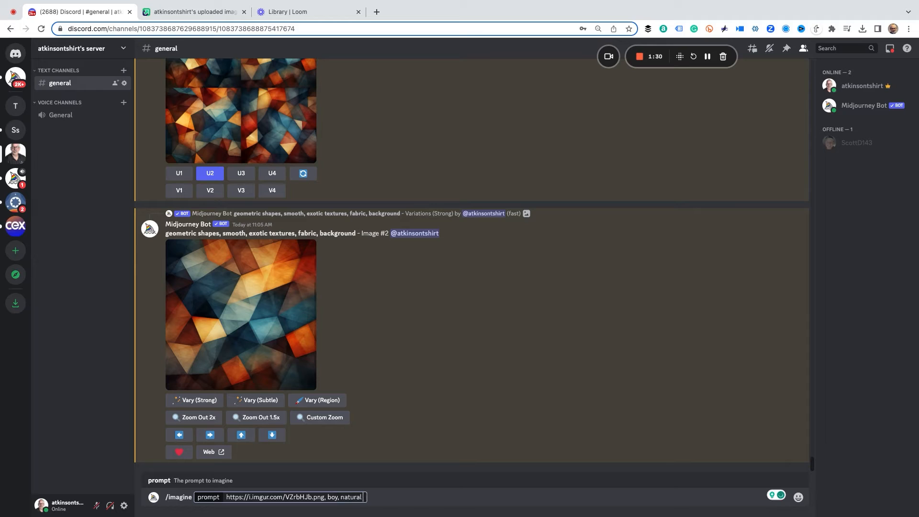
{"action": "type", "text": "lighting,"}
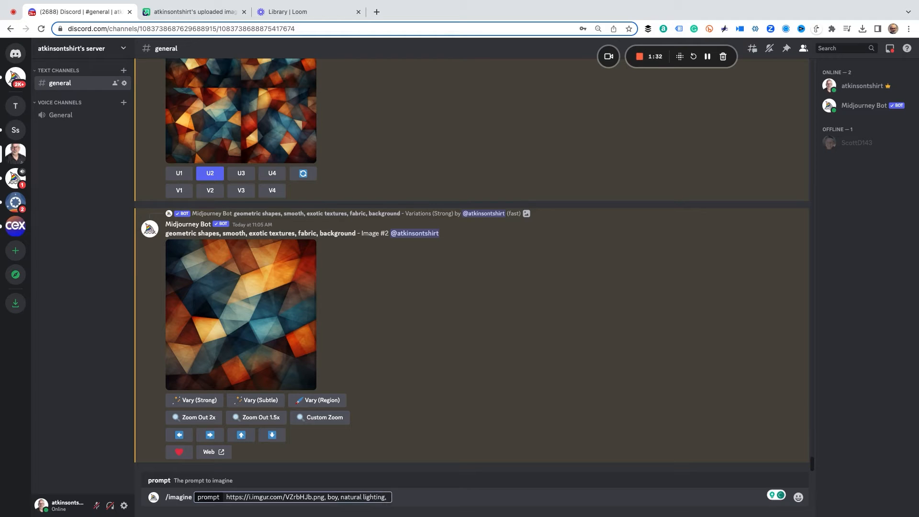
{"action": "type", "text": "natural features"}
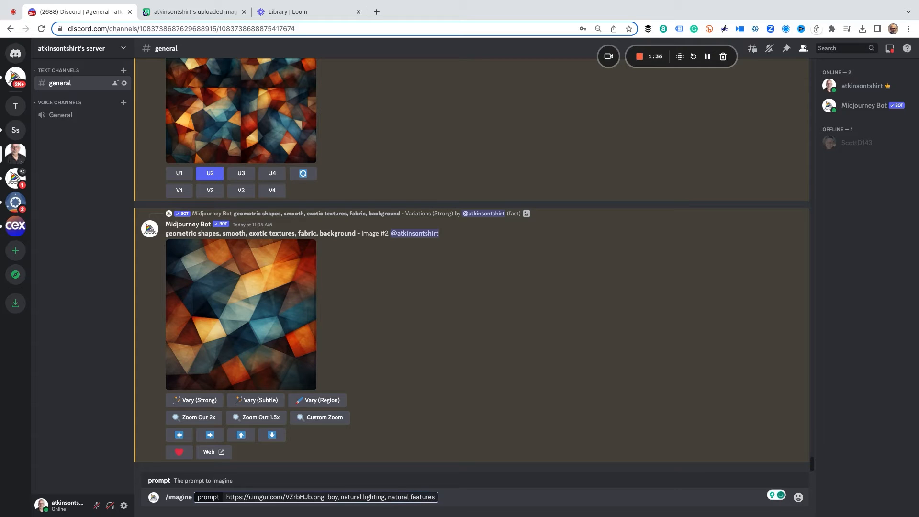
{"action": "type", "text": ", f"}
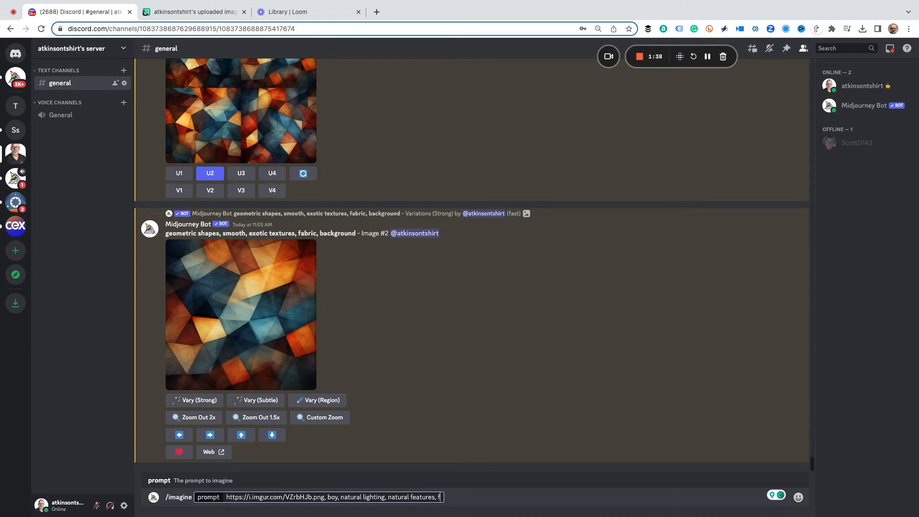
{"action": "type", "text": "global illumnat"}
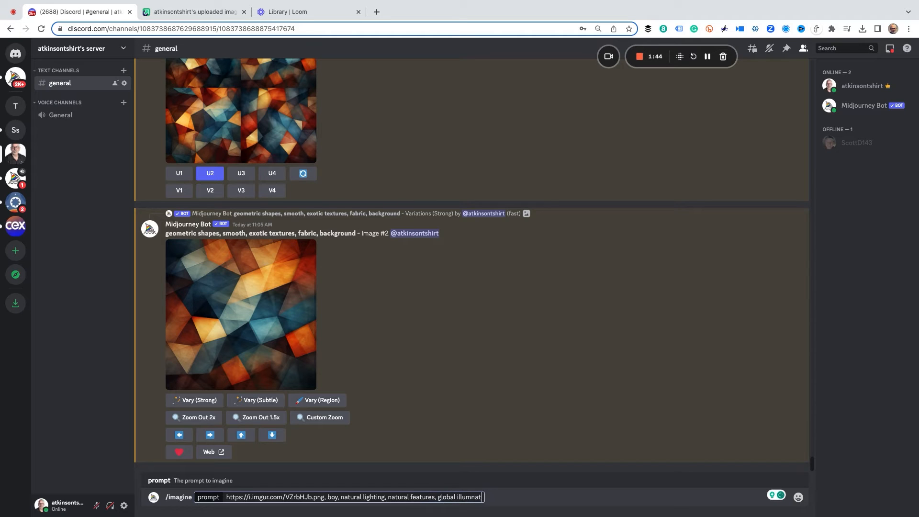
{"action": "type", "text": "ion"}
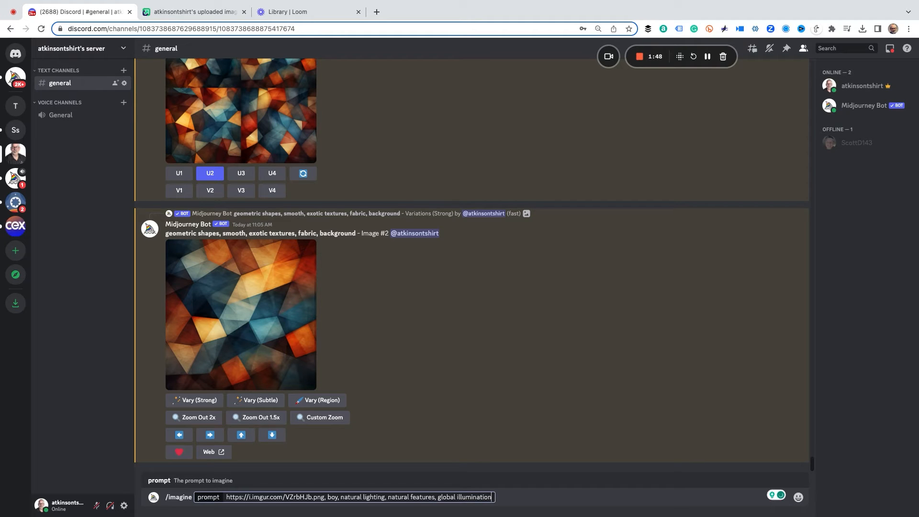
Step: Submit the imagine prompt and watch the four-image boy grid finish rendering
{"action": "key", "text": "Return"}
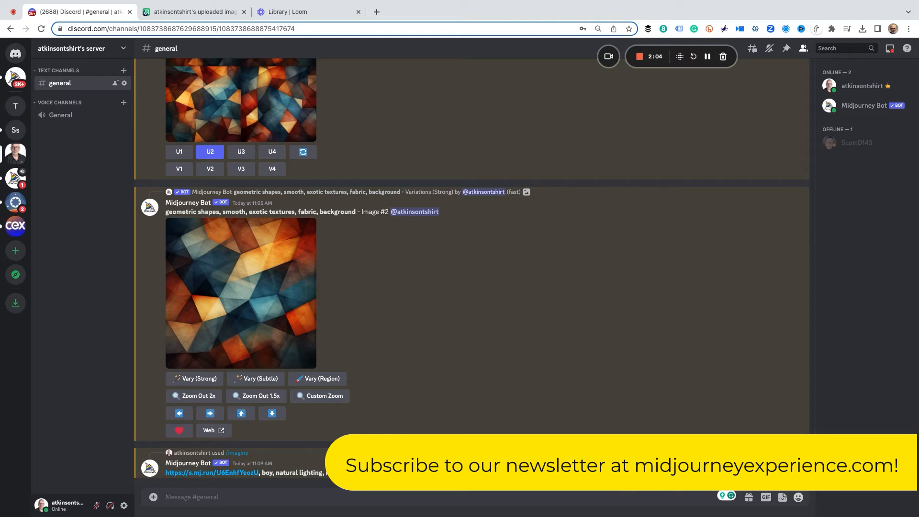
{"action": "scroll", "scroll_direction": "down", "scroll_amount": 3}
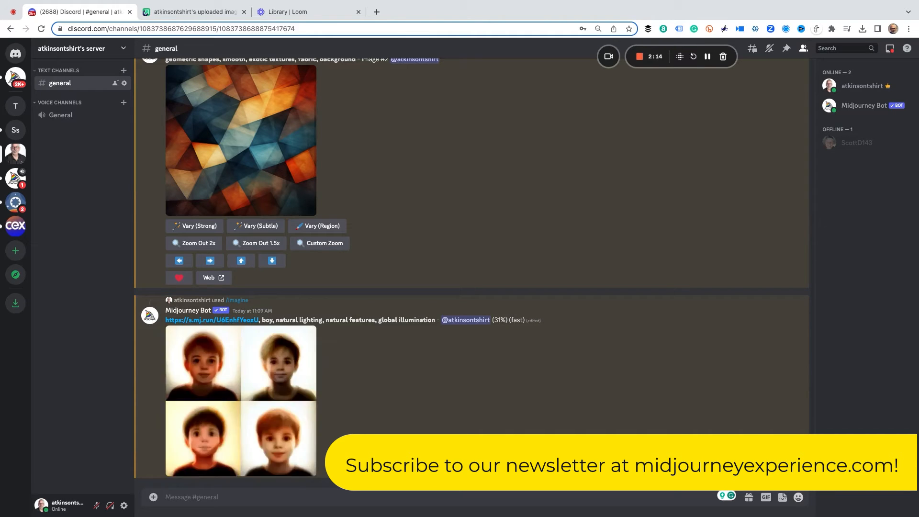
{"action": "mouse_move", "coordinate": [402, 405]}
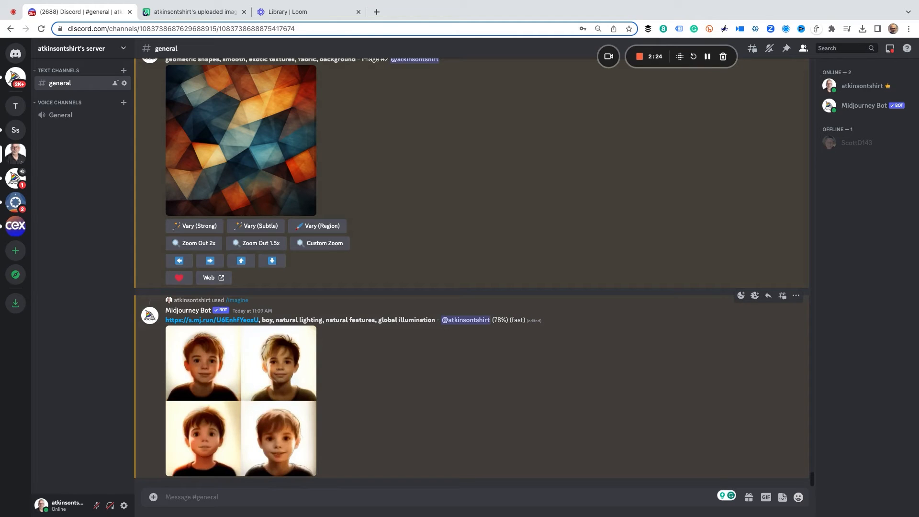
{"action": "scroll", "scroll_direction": "down", "scroll_amount": 3}
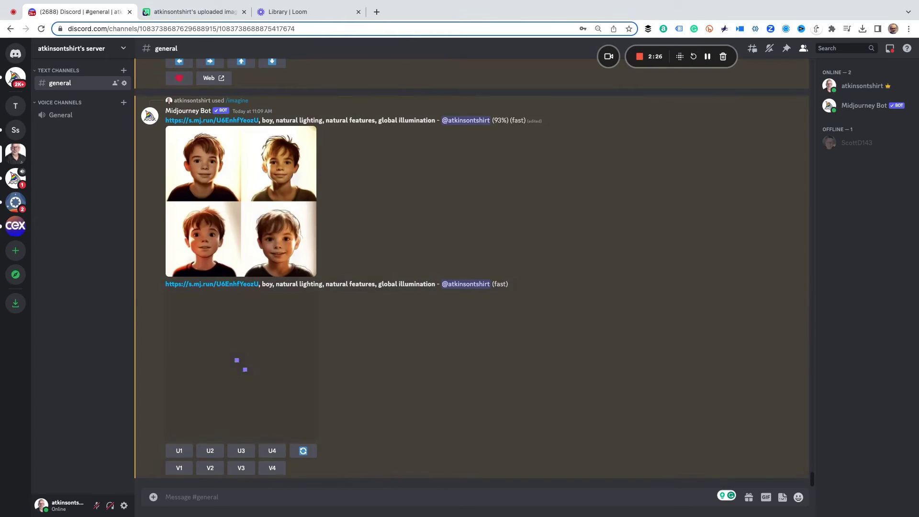
{"action": "scroll", "scroll_direction": "up", "scroll_amount": 3}
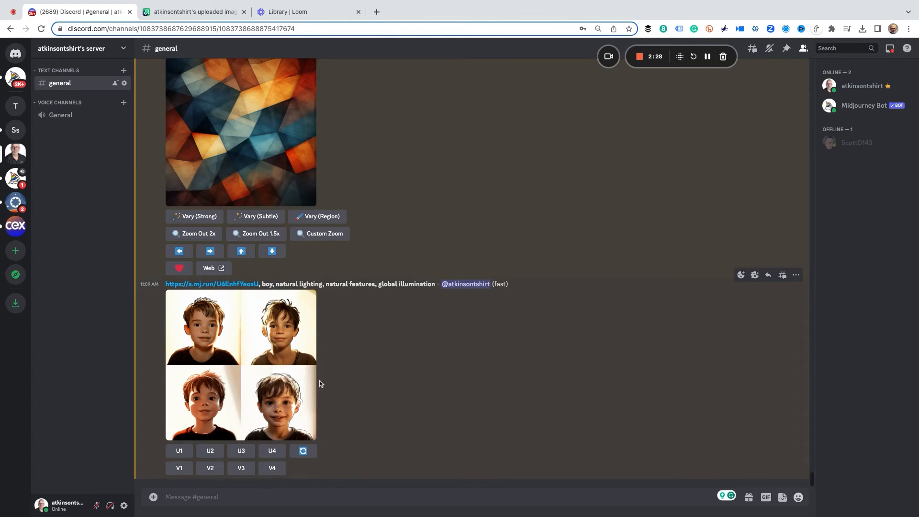
Step: Enlarge the four-portrait grid and view it full size in Chrome
{"action": "left_click", "coordinate": [240, 364]}
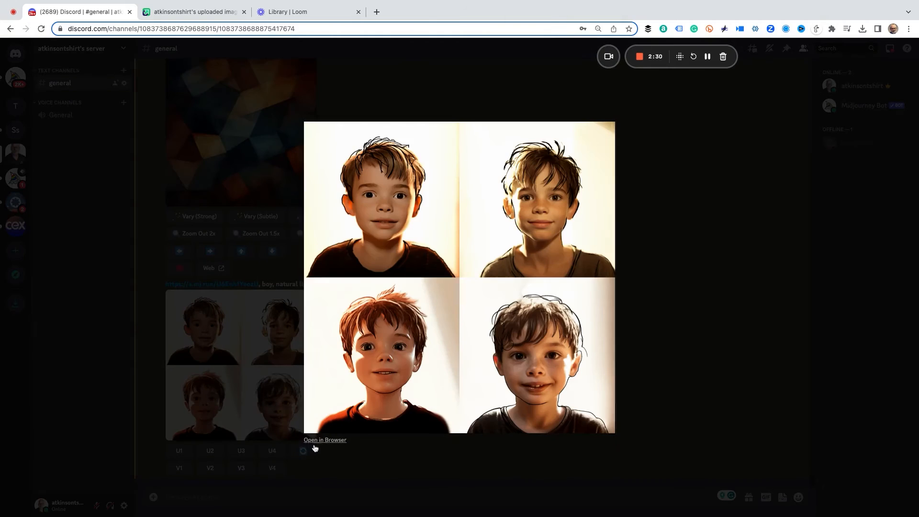
{"action": "left_click", "coordinate": [325, 439]}
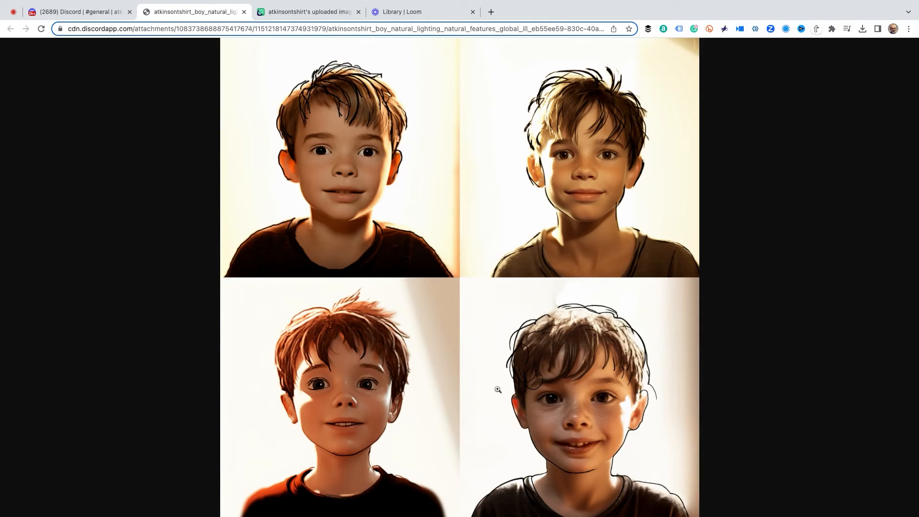
{"action": "mouse_move", "coordinate": [315, 97]}
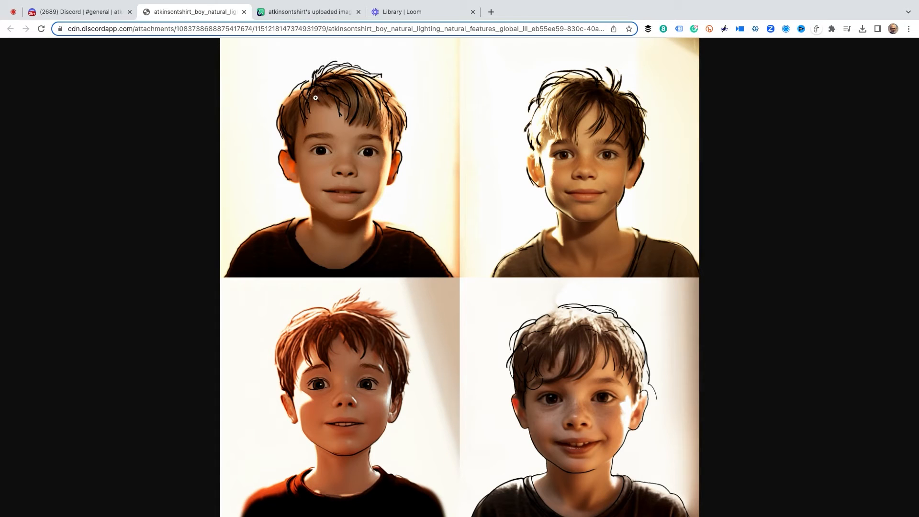
{"action": "mouse_move", "coordinate": [549, 102]}
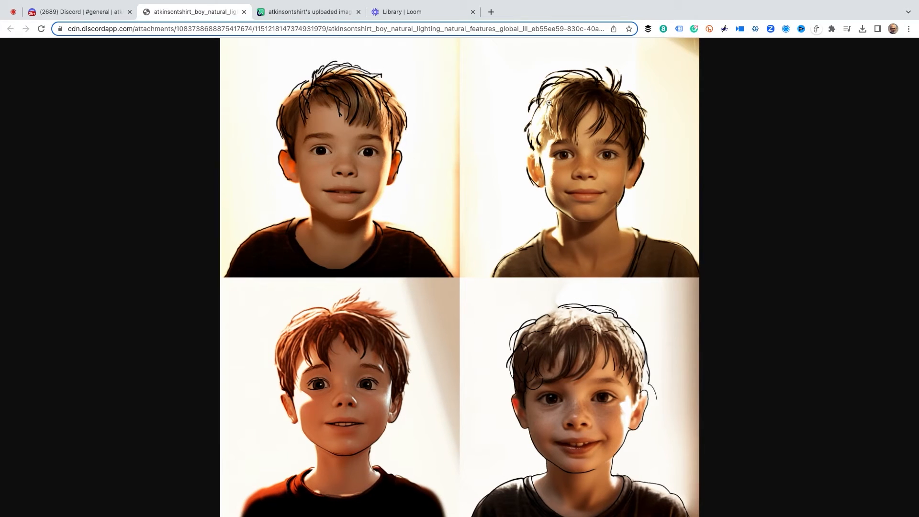
{"action": "mouse_move", "coordinate": [604, 408]}
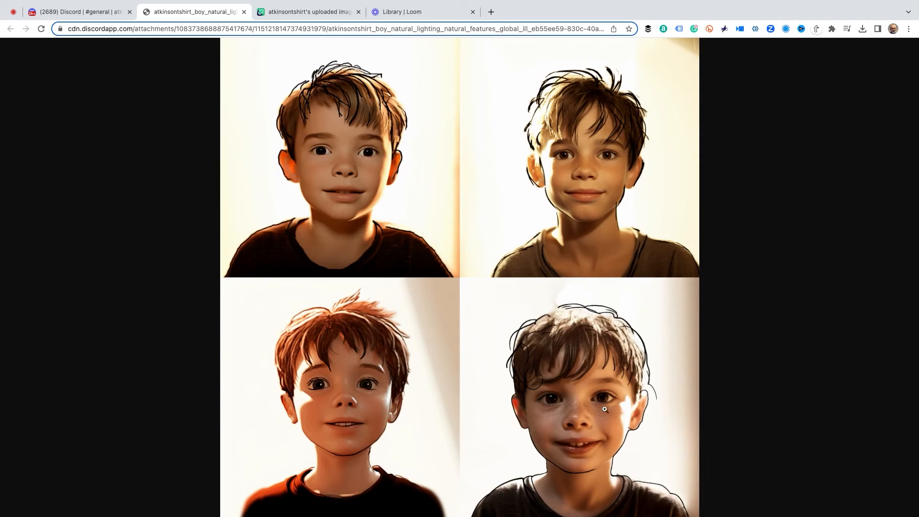
{"action": "mouse_move", "coordinate": [363, 282]}
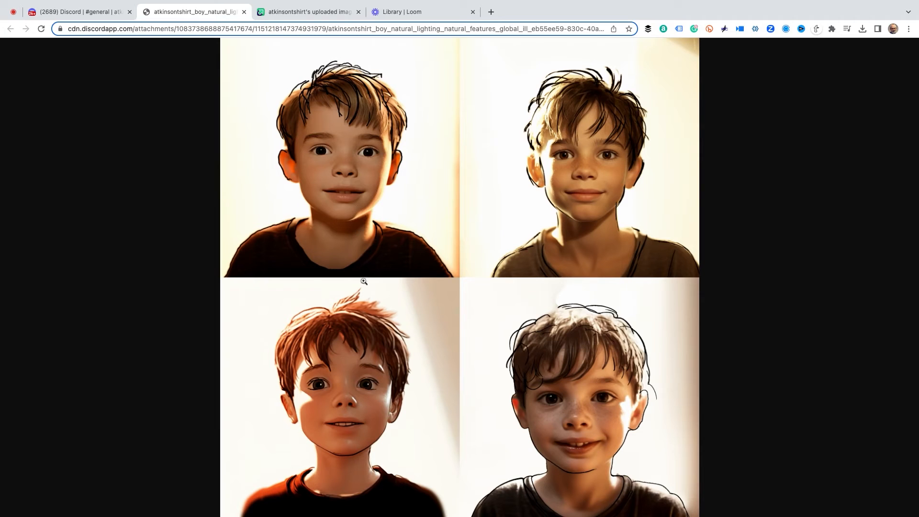
{"action": "mouse_move", "coordinate": [575, 221]}
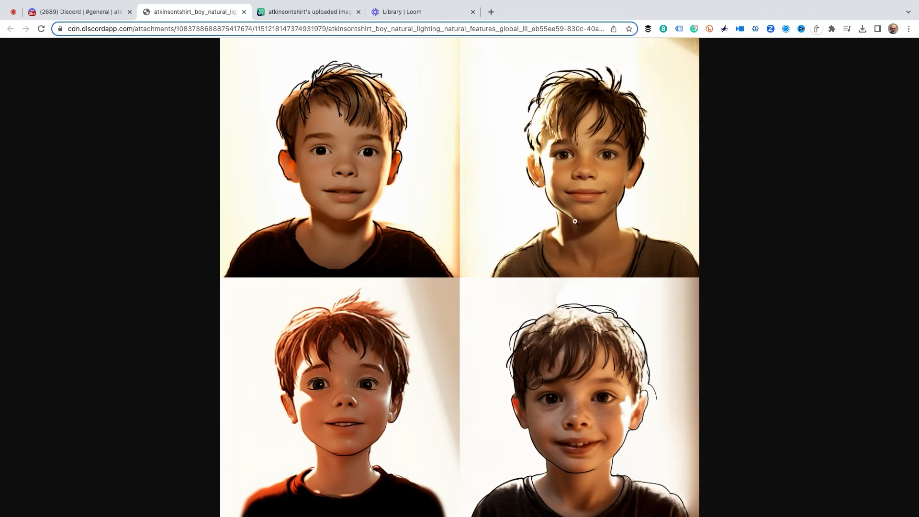
{"action": "mouse_move", "coordinate": [571, 156]}
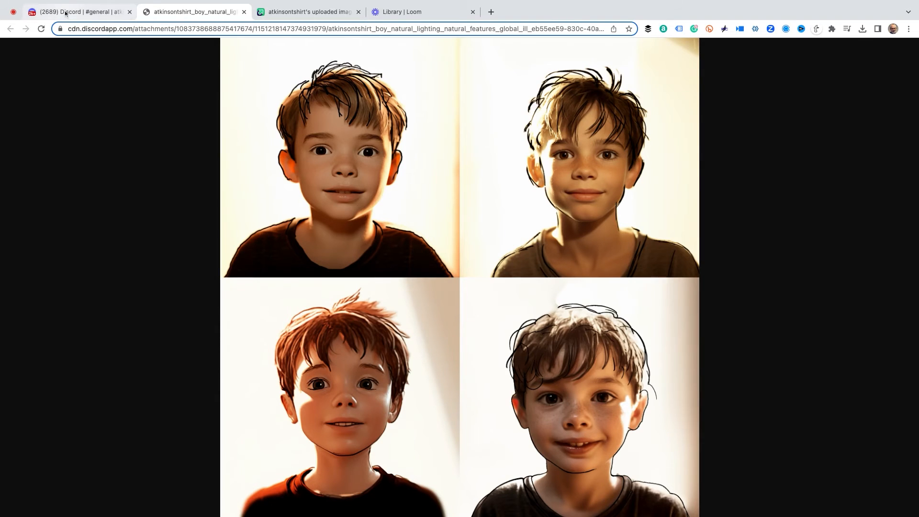
Step: Upscale the second boy portrait with U2 in the Midjourney chat
{"action": "left_click", "coordinate": [76, 11]}
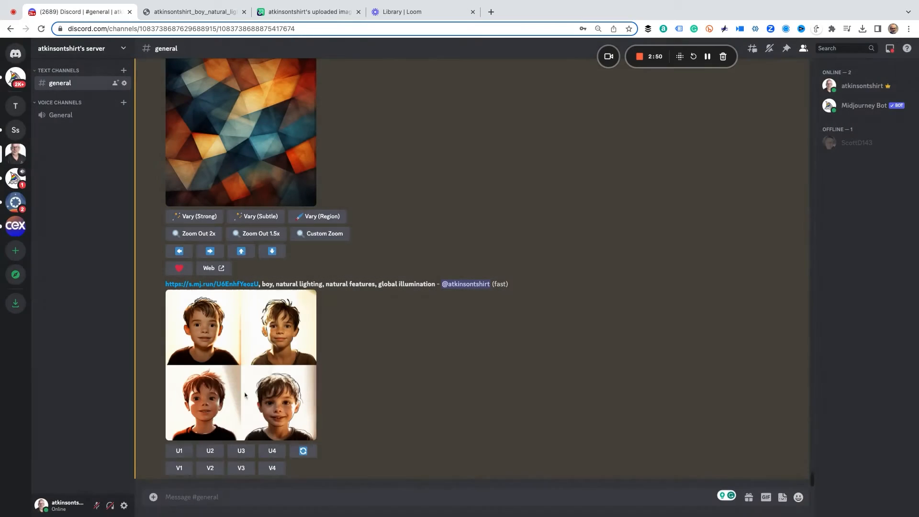
{"action": "left_click", "coordinate": [210, 450]}
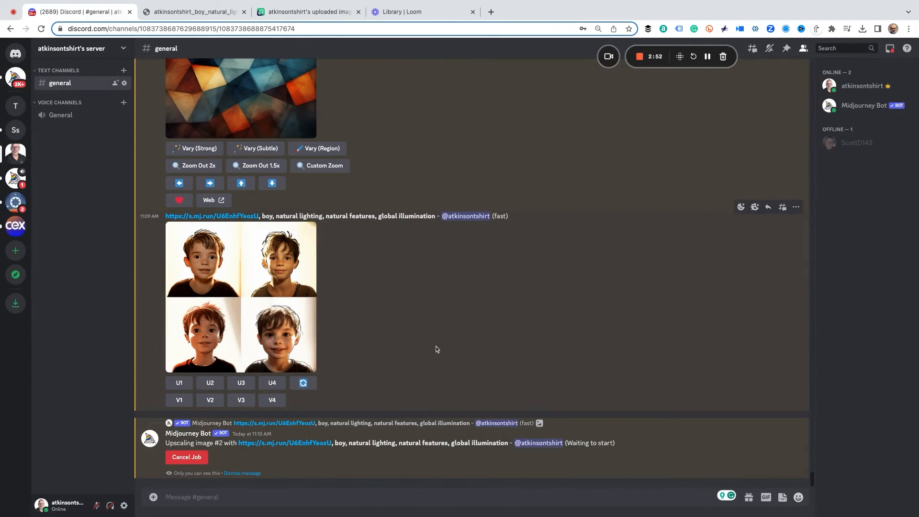
{"action": "left_click", "coordinate": [209, 382]}
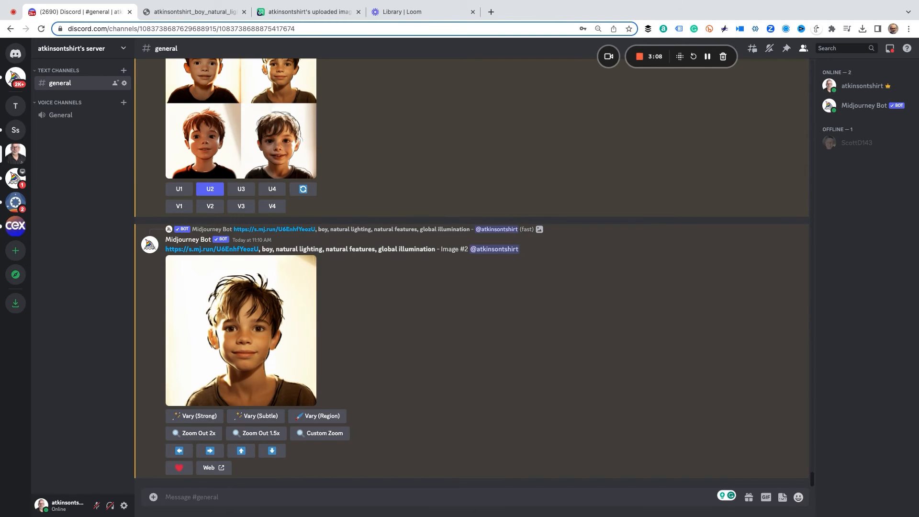
{"action": "mouse_move", "coordinate": [500, 281]}
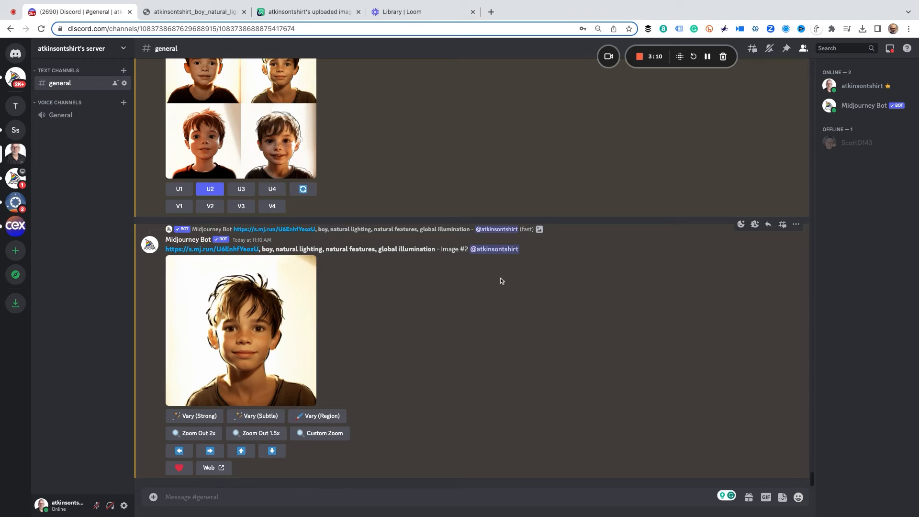
Step: Run Vary (Strong) on the upscaled portrait with the unchanged Remix prompt
{"action": "left_click", "coordinate": [194, 415]}
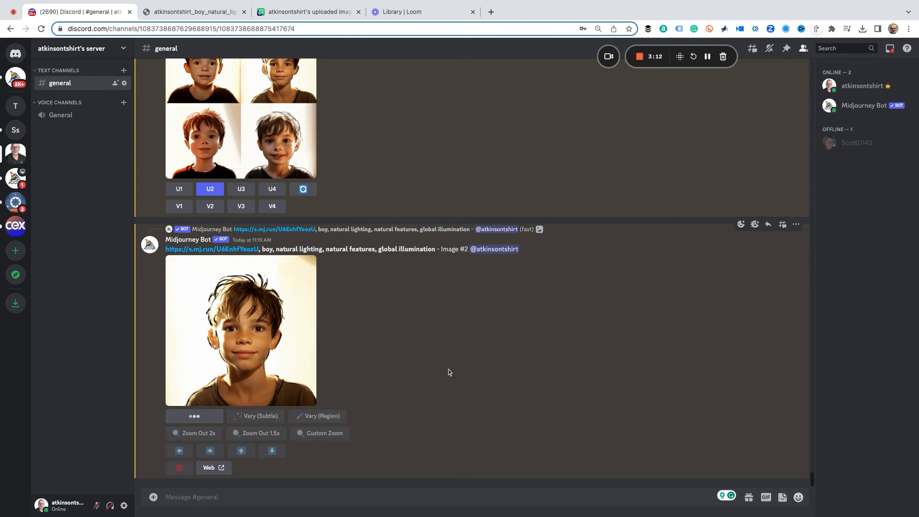
{"action": "left_click", "coordinate": [196, 416]}
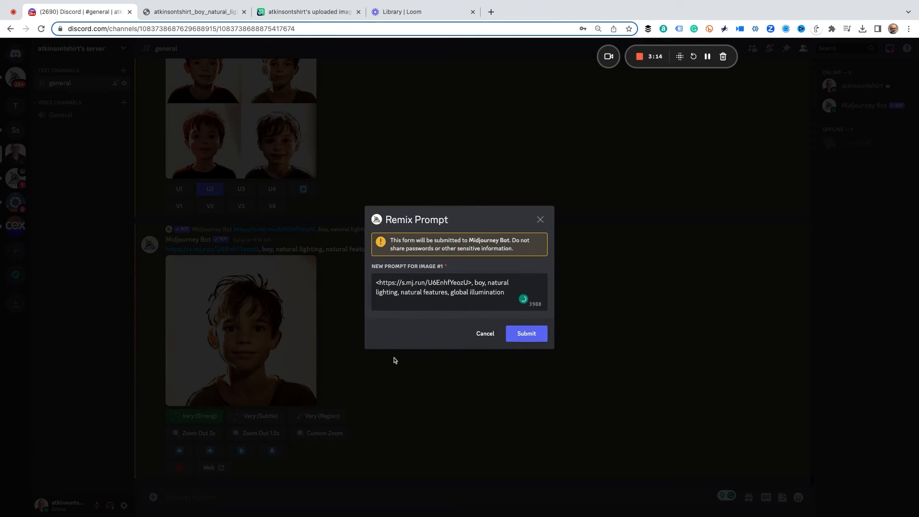
{"action": "left_click", "coordinate": [525, 334]}
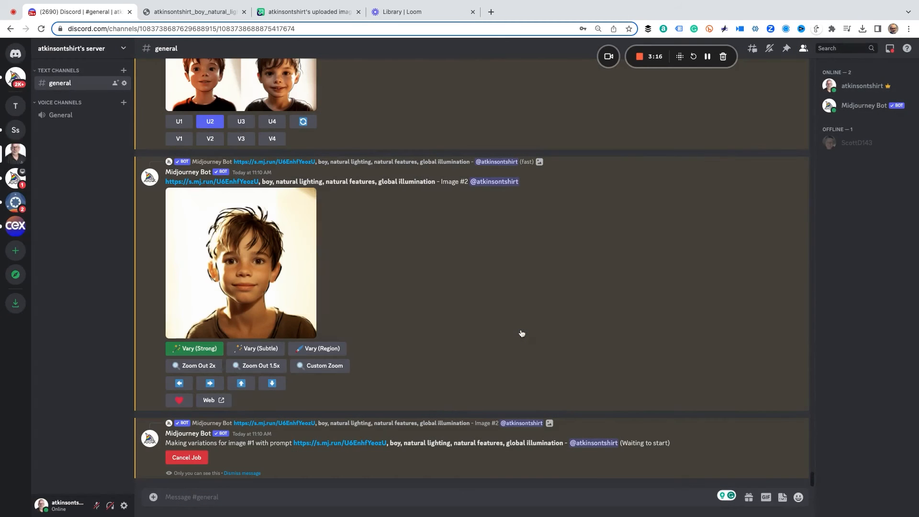
{"action": "mouse_move", "coordinate": [522, 333]}
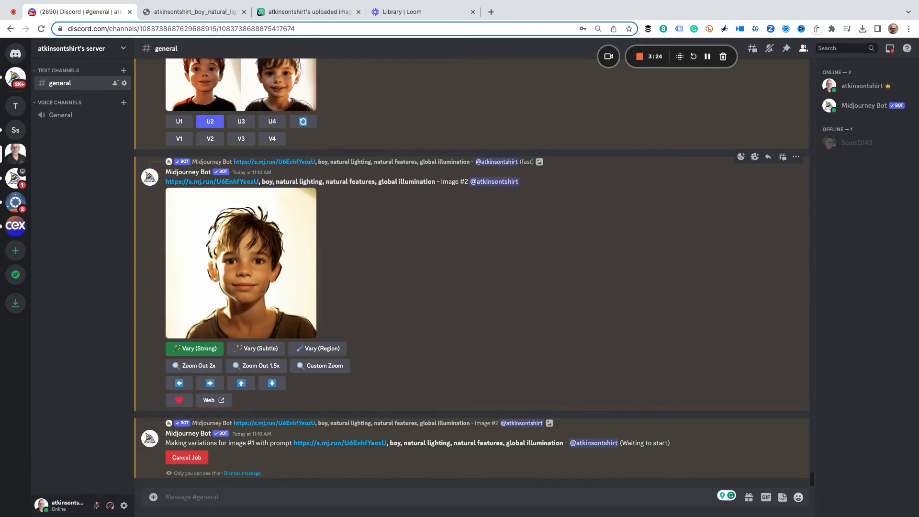
{"action": "scroll", "scroll_direction": "down", "scroll_amount": 3}
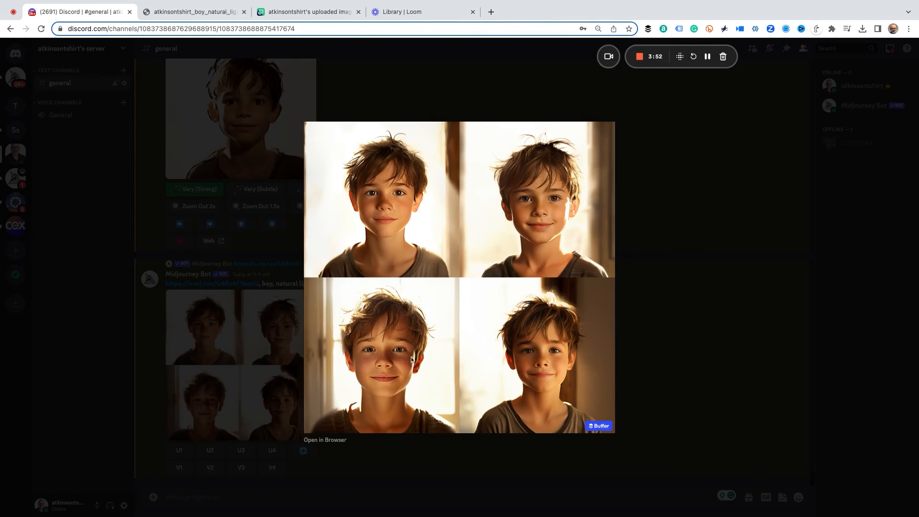
Step: Open the strong-variations grid full size in Chrome
{"action": "left_click", "coordinate": [324, 440]}
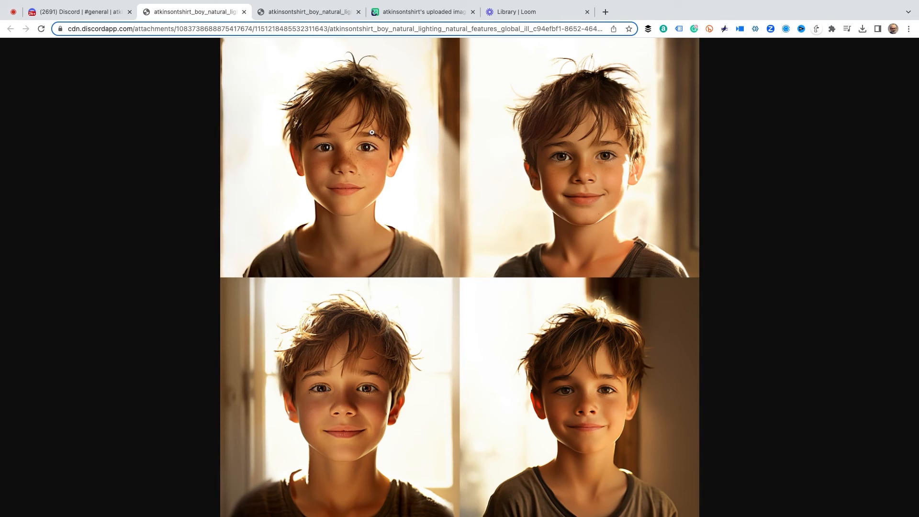
{"action": "mouse_move", "coordinate": [514, 257]}
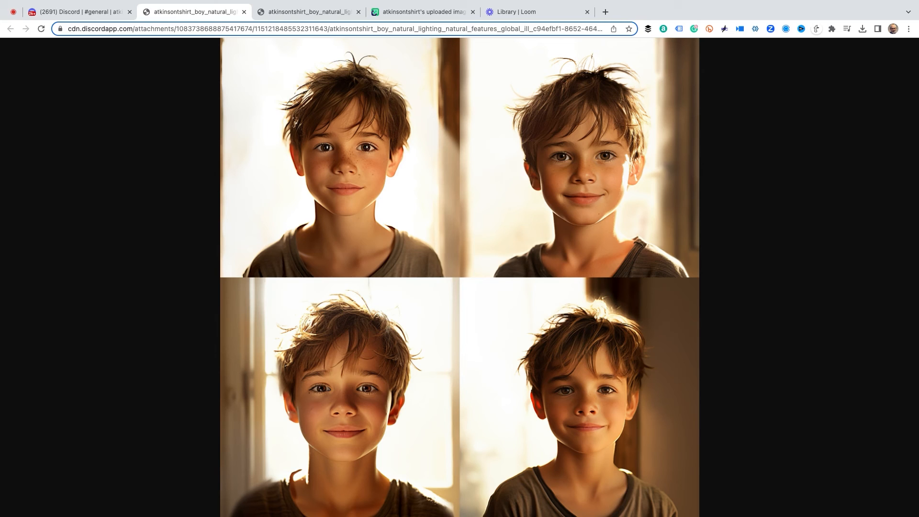
{"action": "mouse_move", "coordinate": [333, 434]}
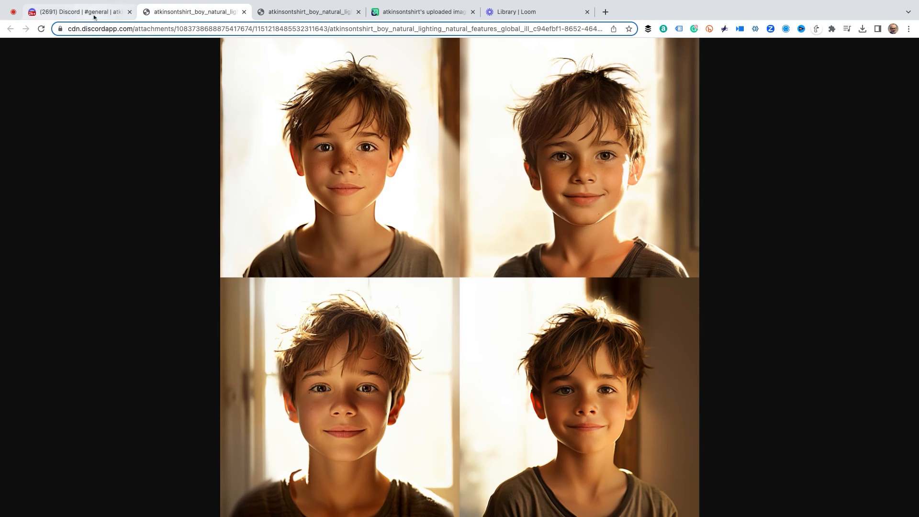
Step: Upscale the third variation with U3 and enlarge the final portrait
{"action": "left_click", "coordinate": [79, 11]}
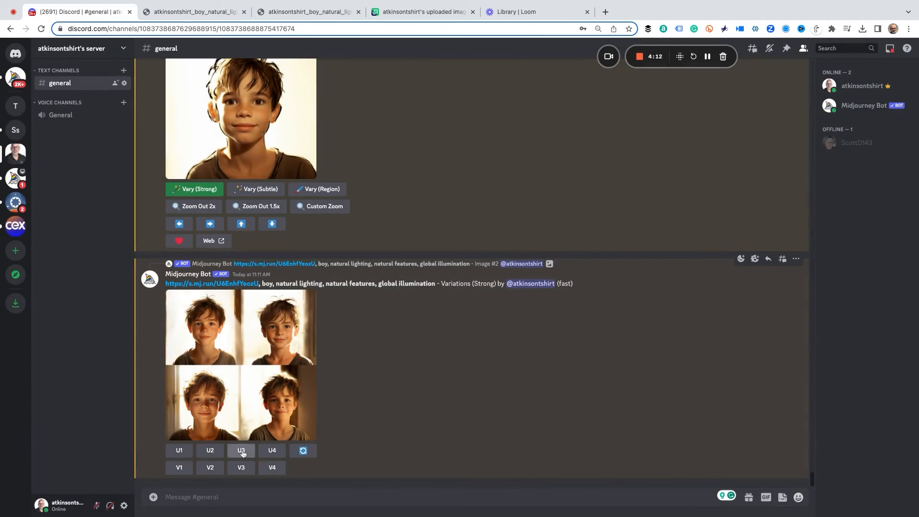
{"action": "left_click", "coordinate": [240, 450]}
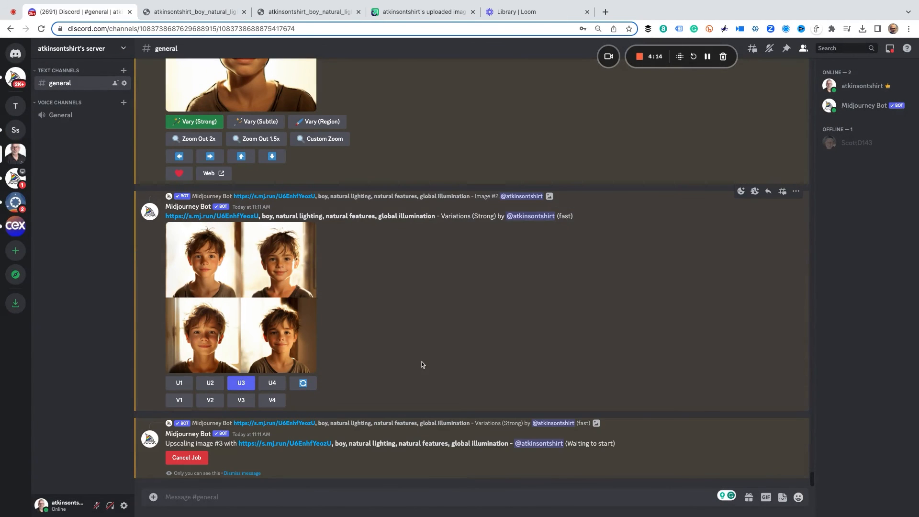
{"action": "mouse_move", "coordinate": [386, 353]}
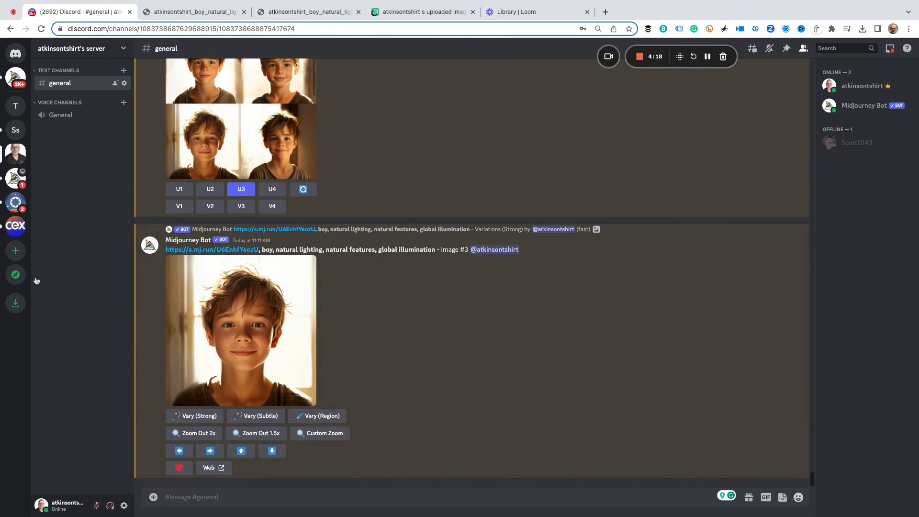
{"action": "left_click", "coordinate": [239, 331]}
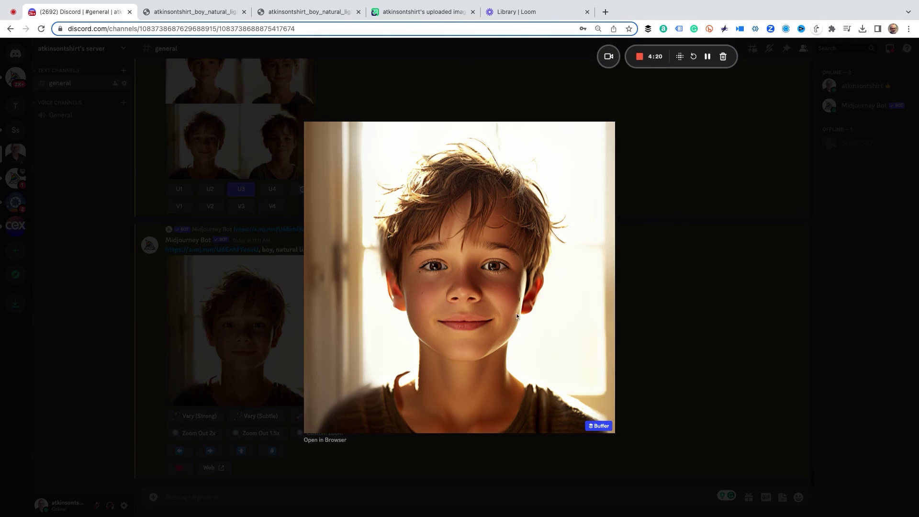
{"action": "mouse_move", "coordinate": [629, 297]}
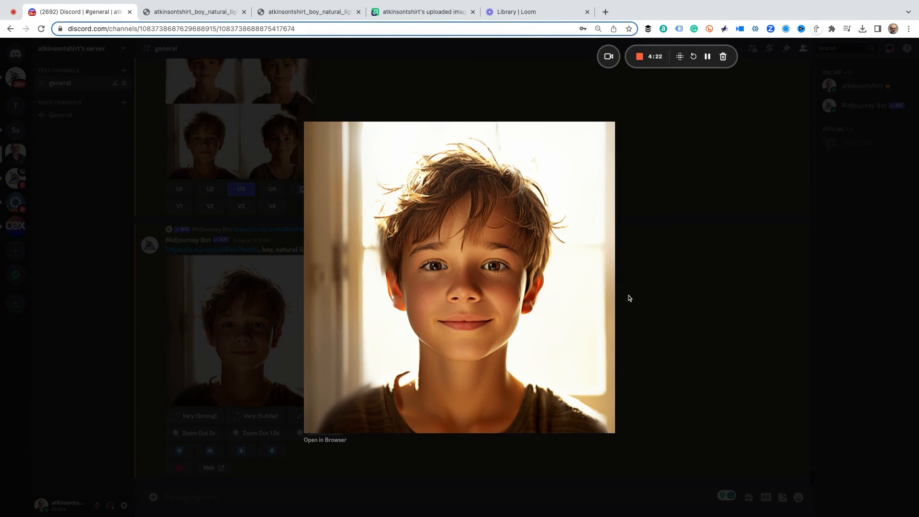